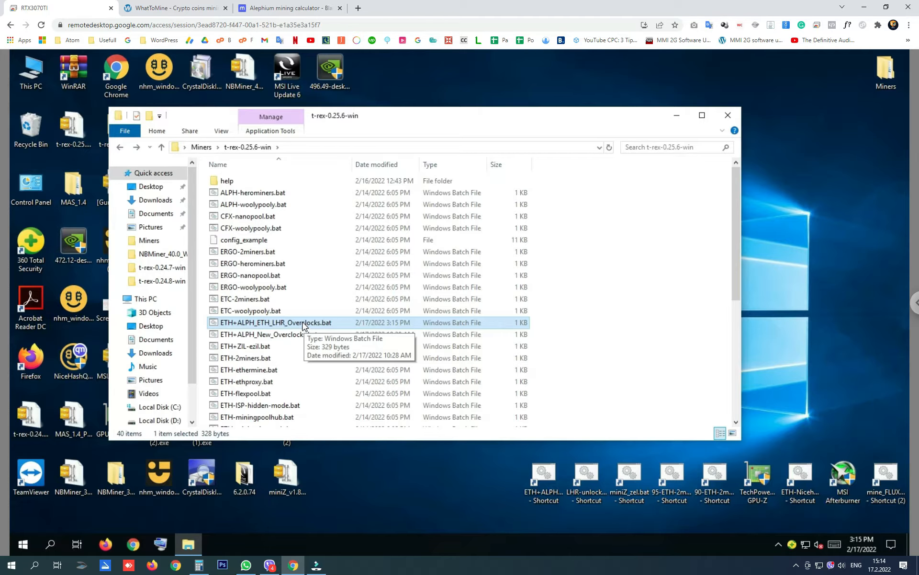
pyautogui.moveTo(268, 328)
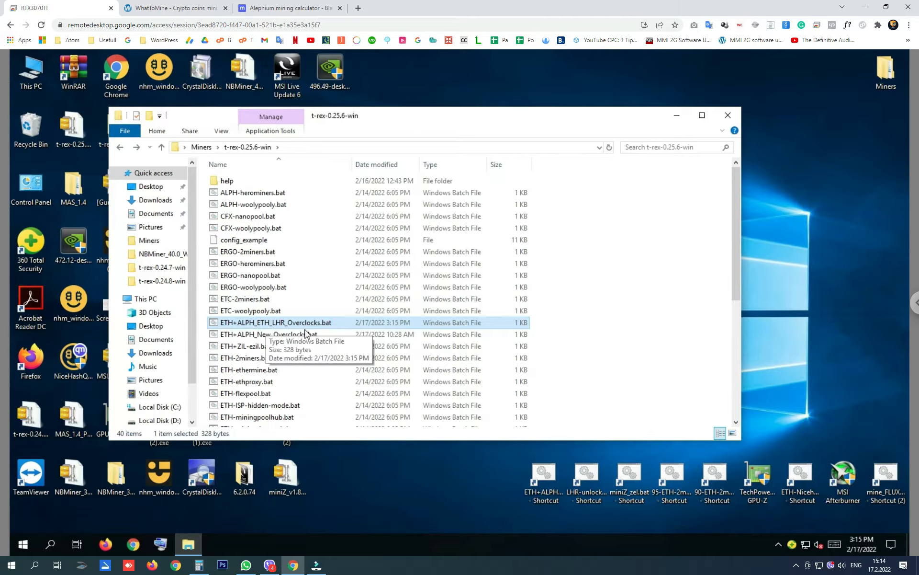
# - Review the ETH+ALPH_ETH_LHR_Overclocks.bat file, then launch it to dual-mine ETH and ALPH
pyautogui.click(288, 335)
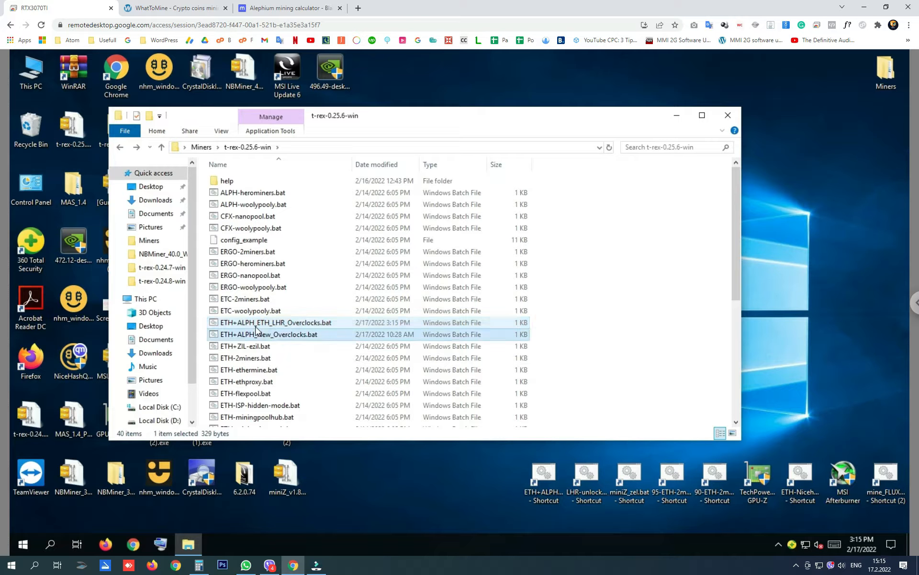
pyautogui.doubleClick(275, 322)
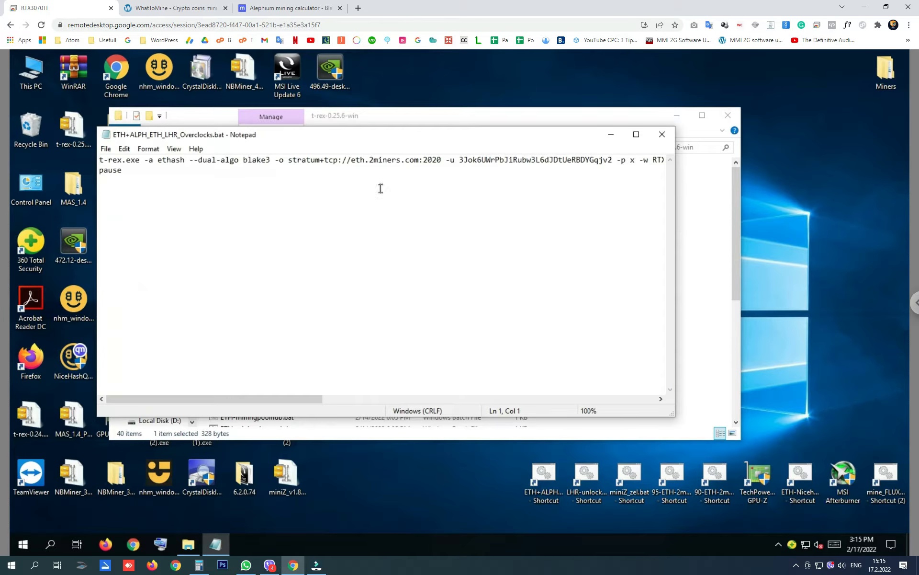
pyautogui.moveTo(276, 401)
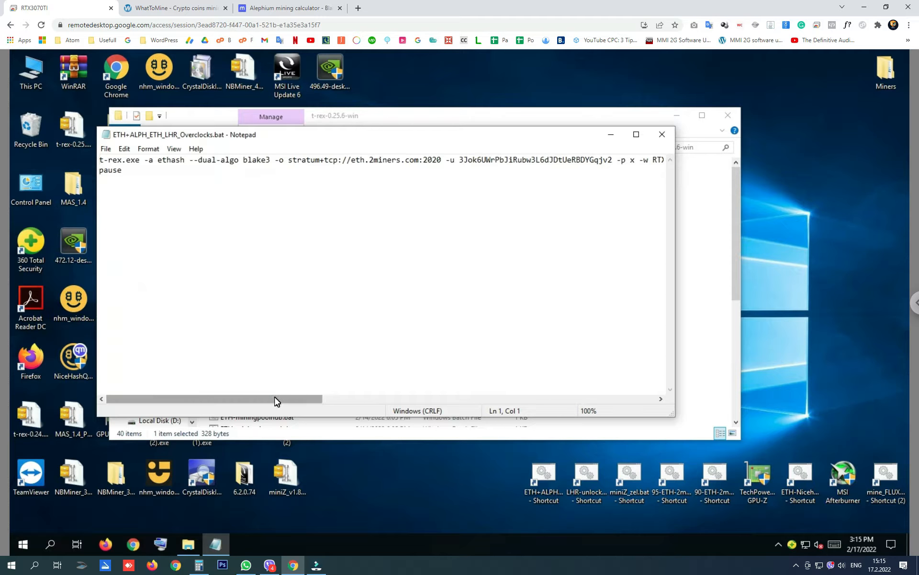
pyautogui.moveTo(270, 399); pyautogui.dragTo(619, 399)
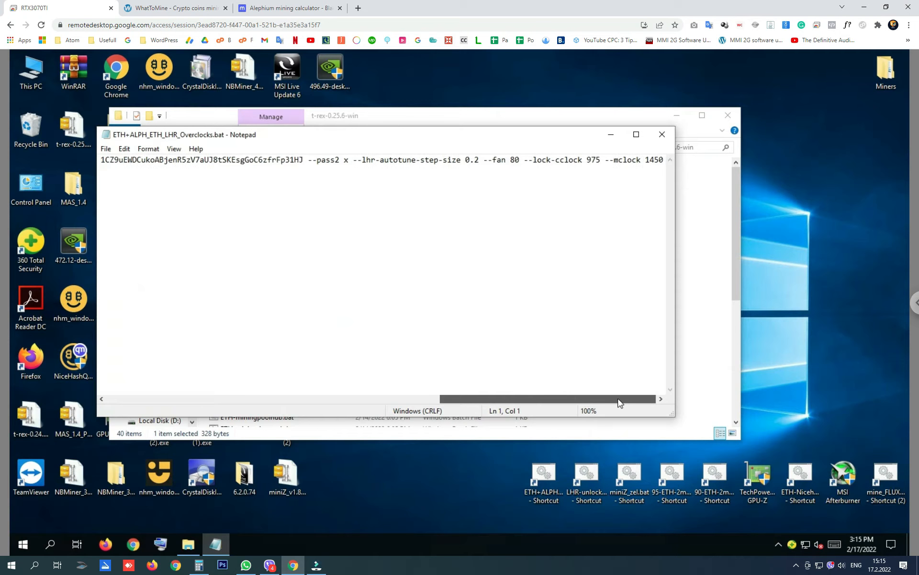
pyautogui.moveTo(515, 197)
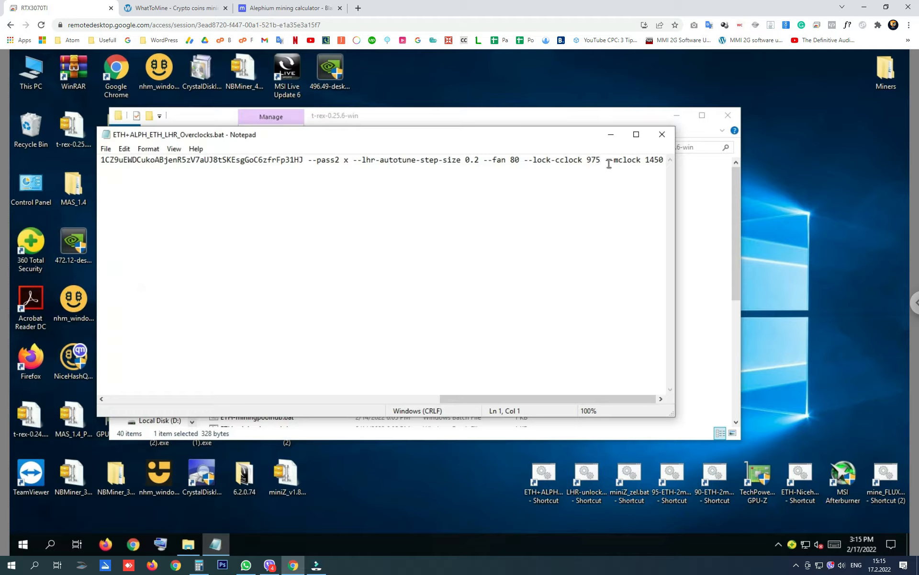
pyautogui.moveTo(668, 162)
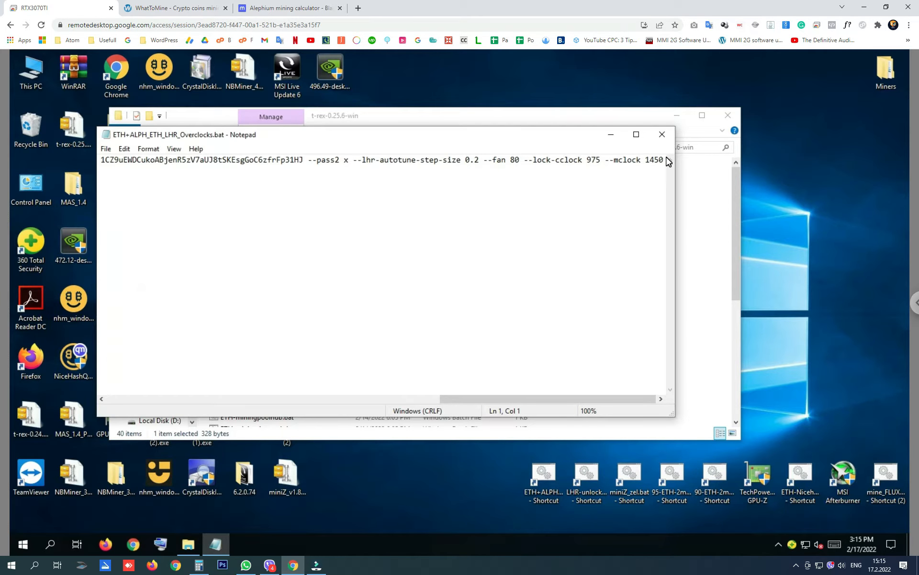
pyautogui.moveTo(666, 143)
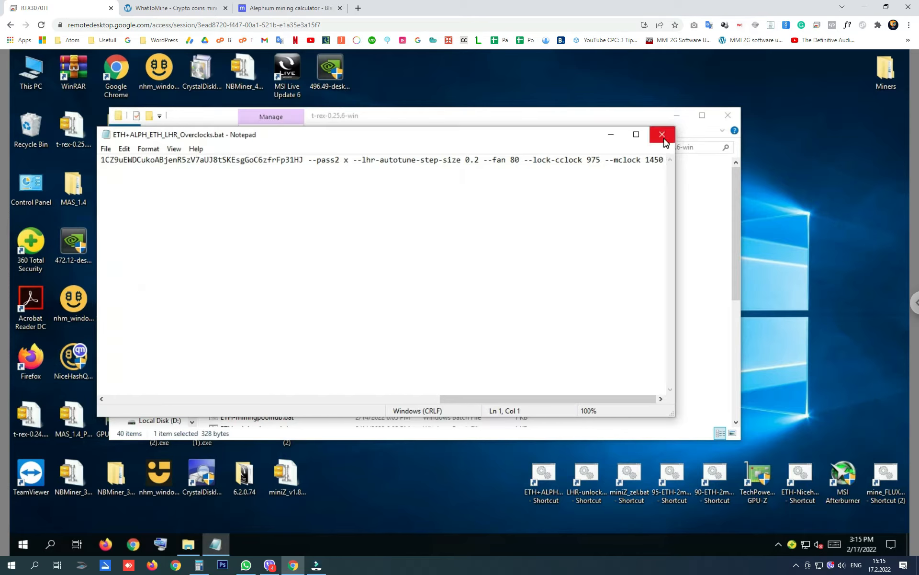
pyautogui.click(663, 134)
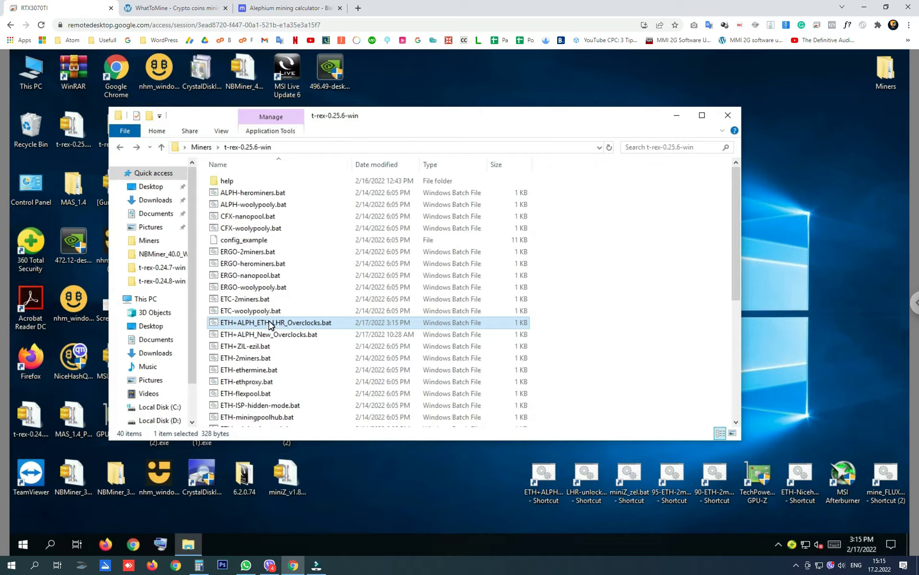
pyautogui.doubleClick(277, 323)
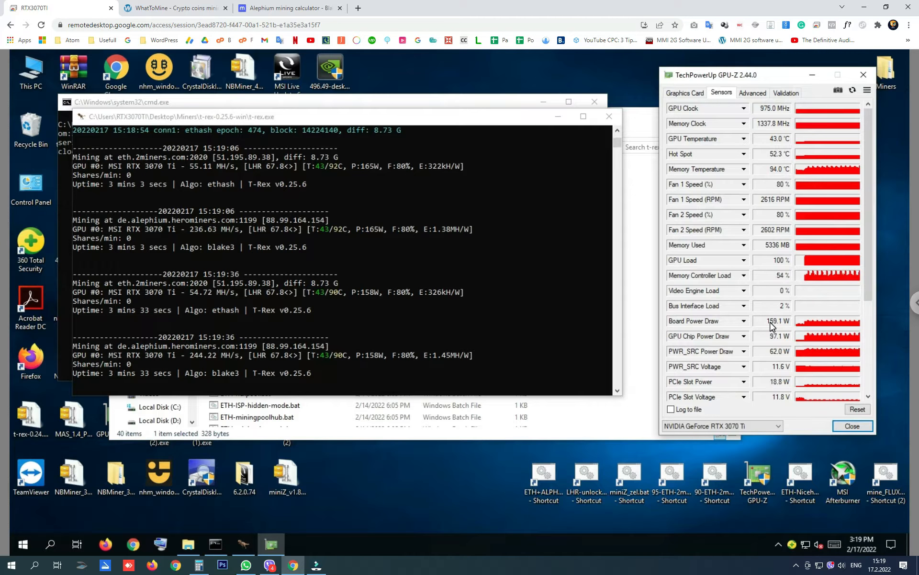
pyautogui.click(173, 8)
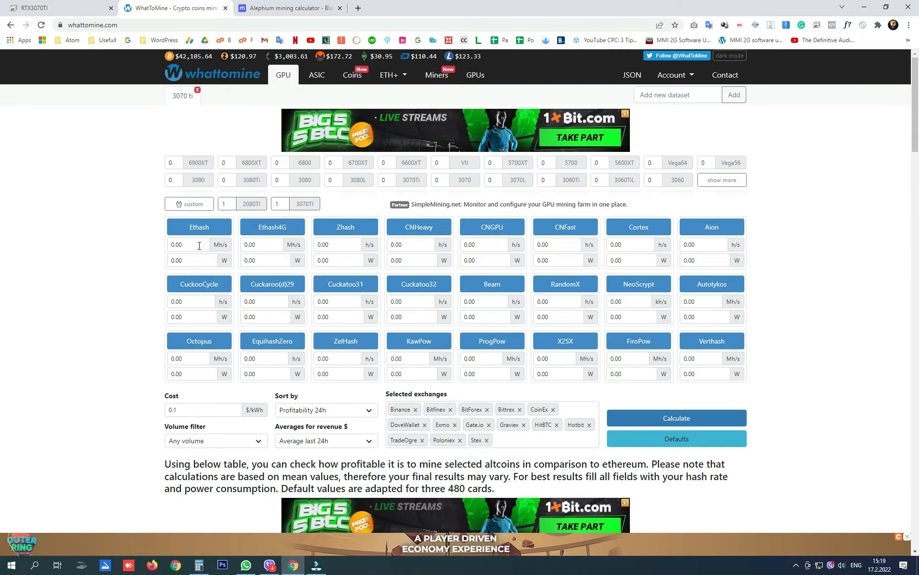
# - Calculate Ethereum profit for 55 MH/s at 185 W, yielding $1.88 per 24h
pyautogui.write('55')
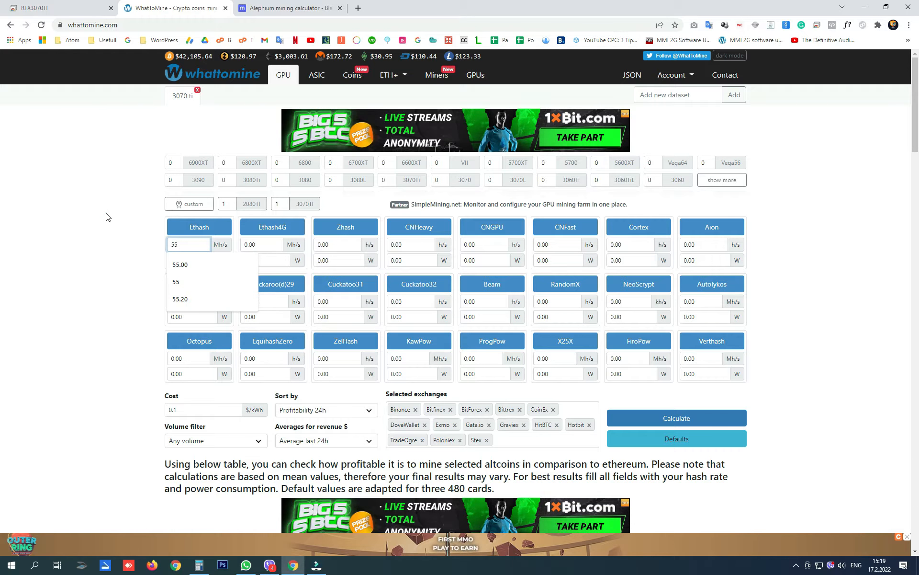
pyautogui.click(188, 260)
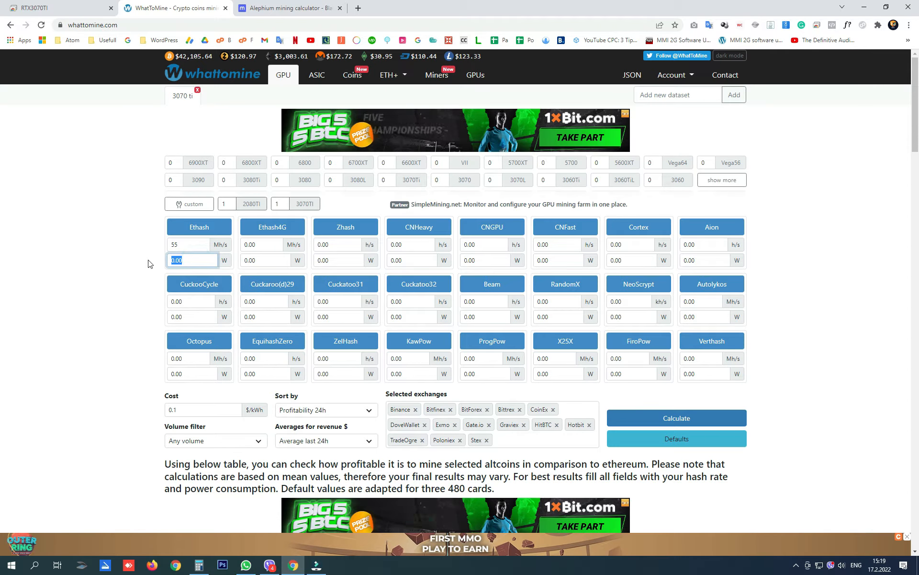
pyautogui.write('185')
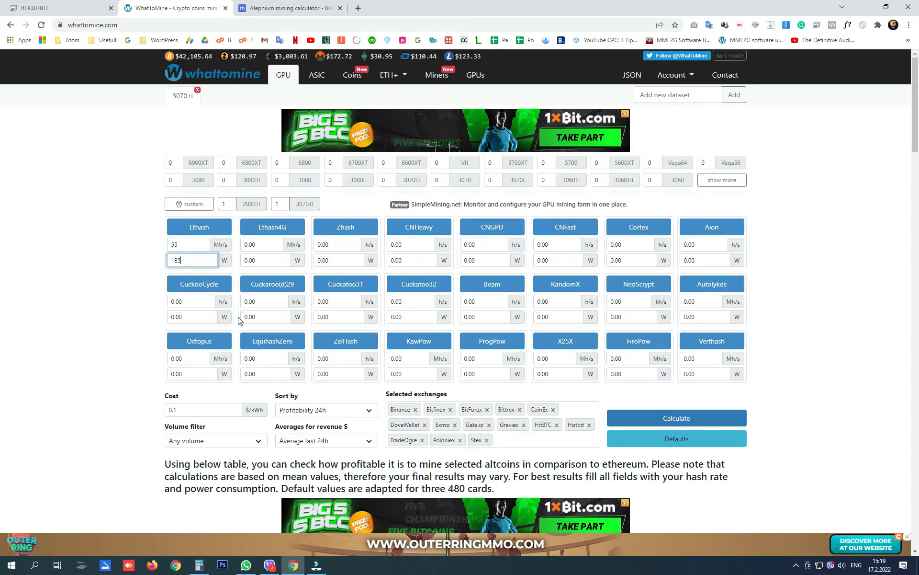
pyautogui.click(676, 418)
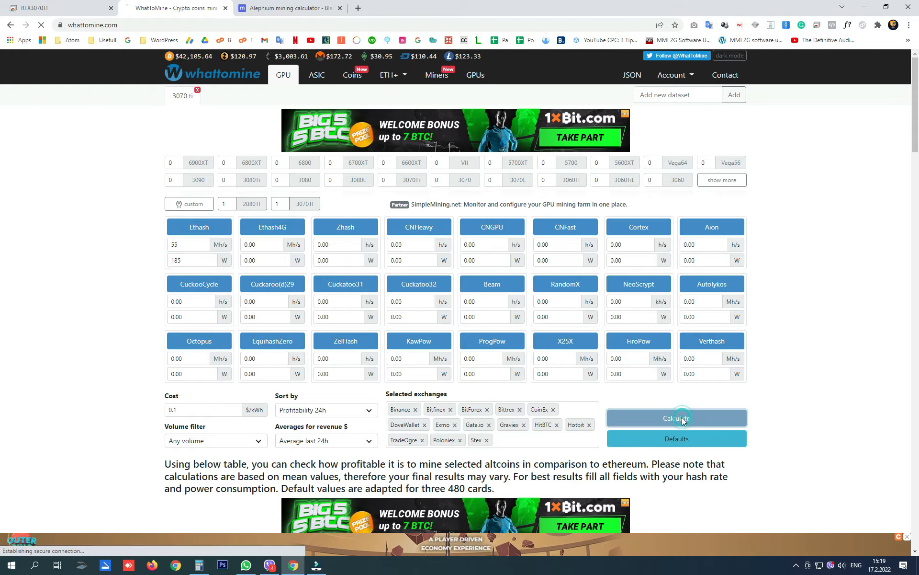
pyautogui.click(677, 417)
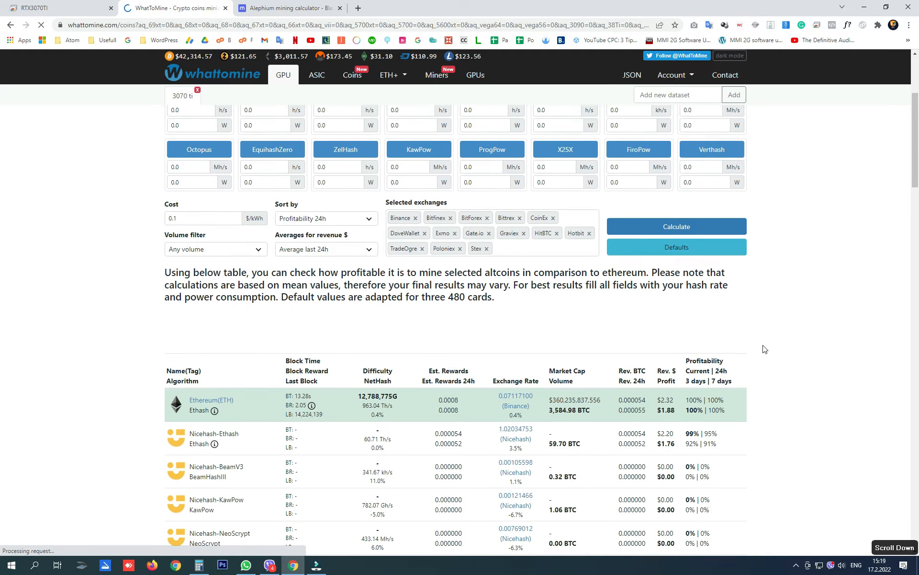
pyautogui.scroll(-3)
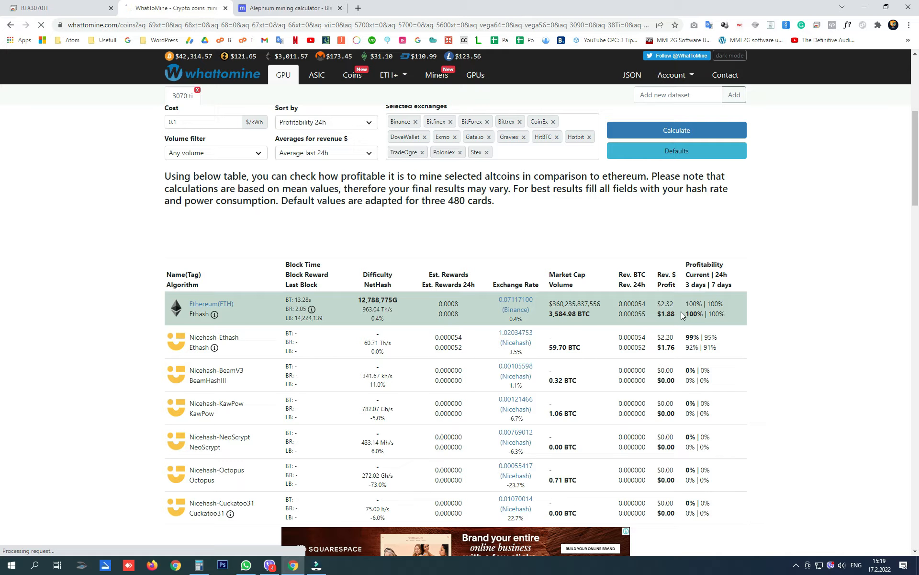
pyautogui.doubleClick(665, 314)
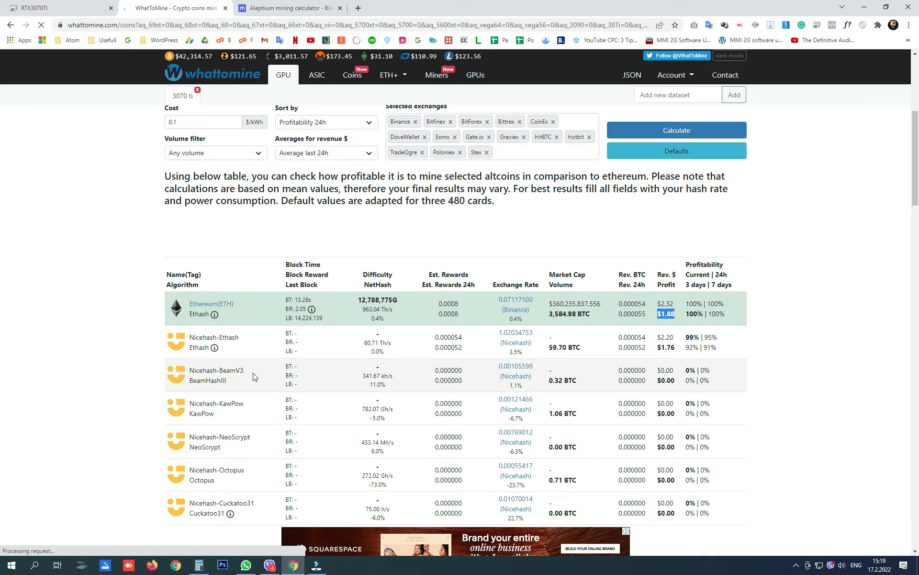
pyautogui.click(199, 565)
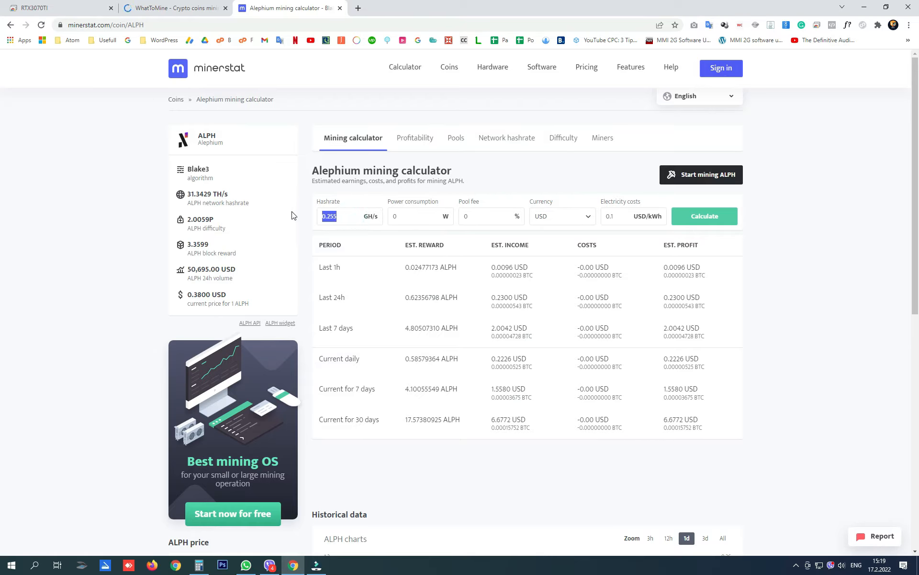
# - Calculate Alephium earnings at 0.235 GH/s, showing about $0.21 for the last 24h
pyautogui.write('0.')
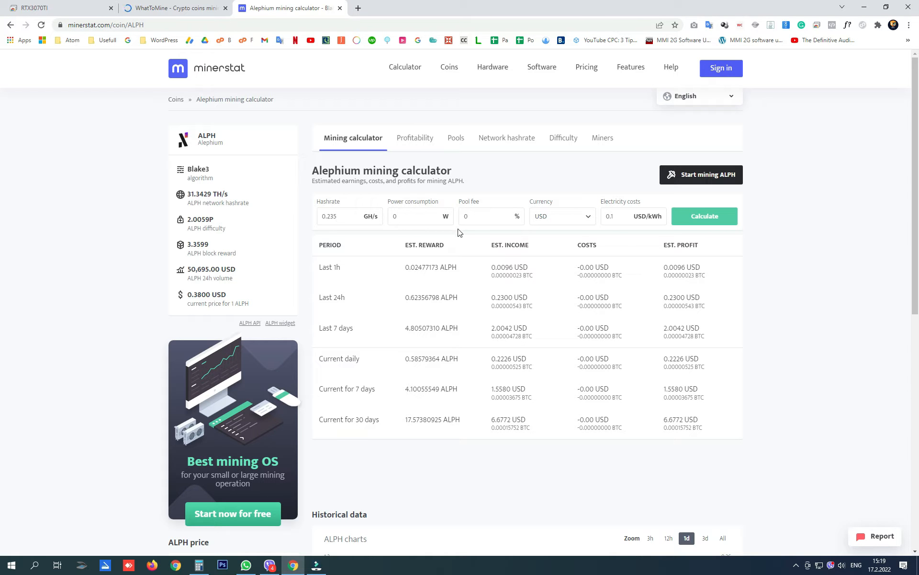
pyautogui.click(412, 216)
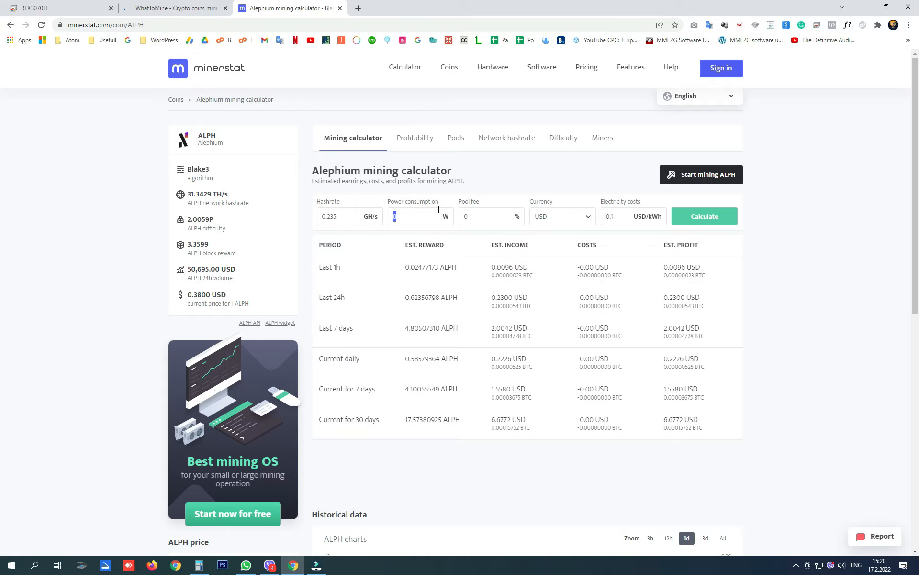
pyautogui.moveTo(524, 214)
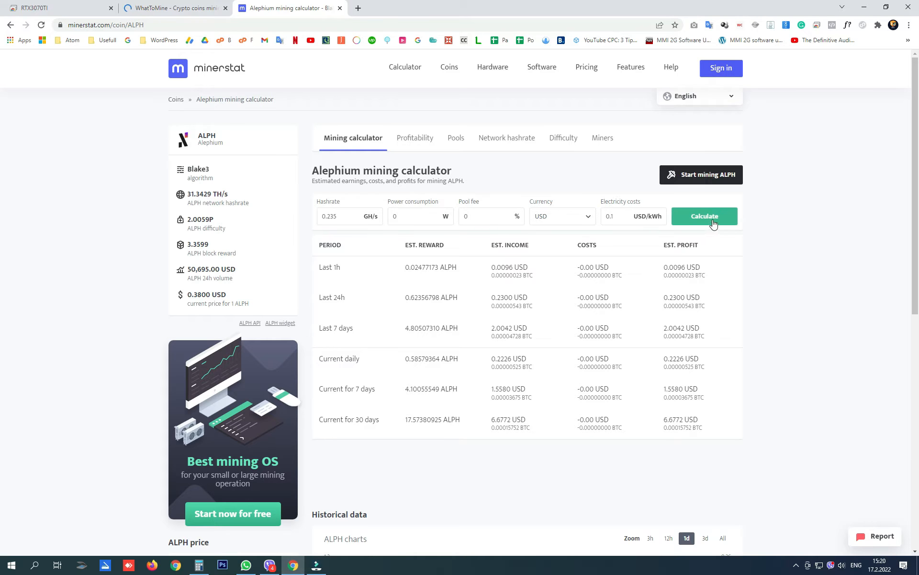
pyautogui.click(705, 216)
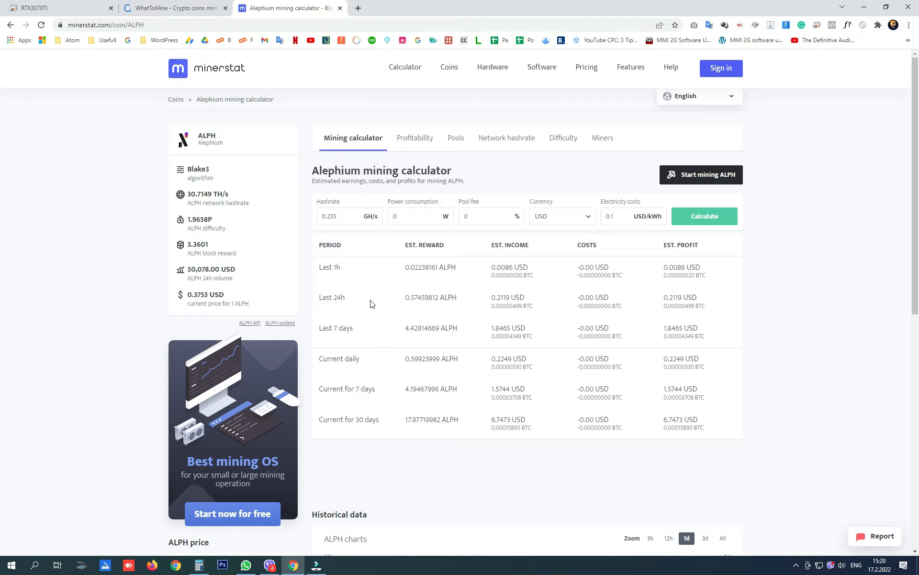
pyautogui.moveTo(674, 306)
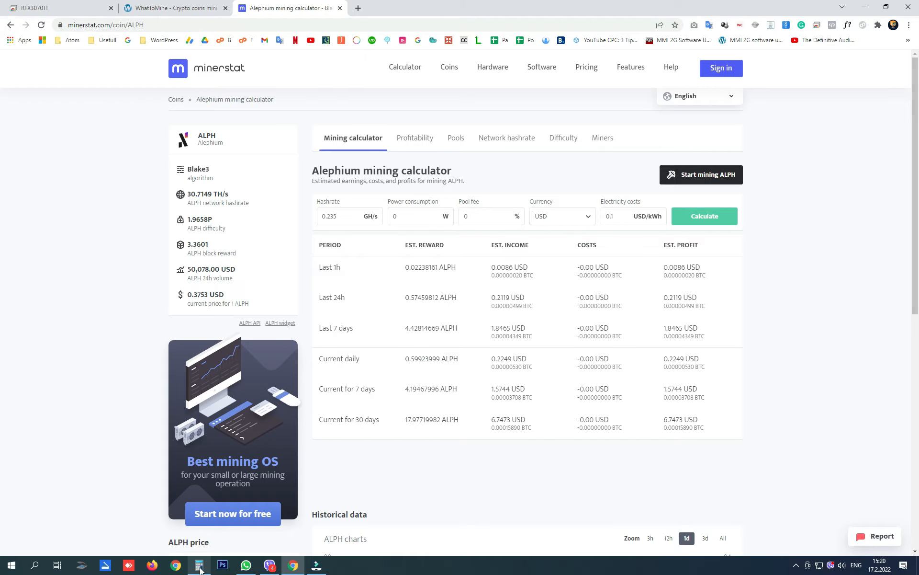
pyautogui.click(199, 565)
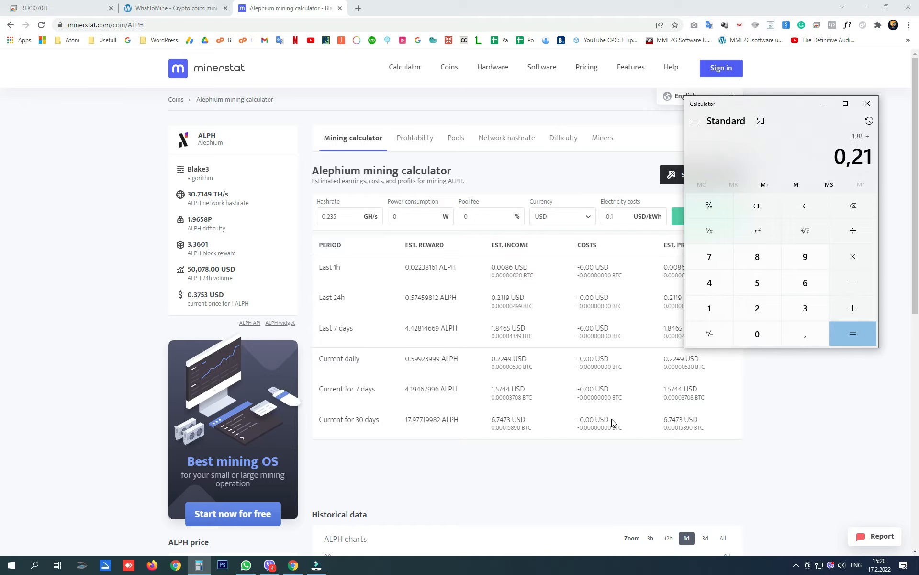
# - Total 1.88 + 0.21 in Windows Calculator for the combined daily profit
pyautogui.click(852, 333)
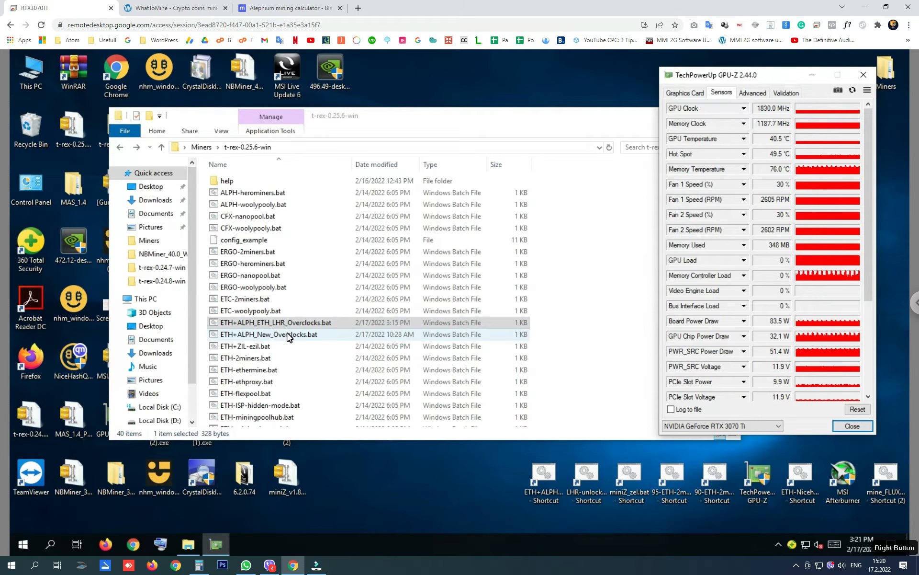
# - Open ETH+ALPH_New_Overclocks.bat in Notepad to review its clock settings, then close it
pyautogui.rightClick(268, 334)
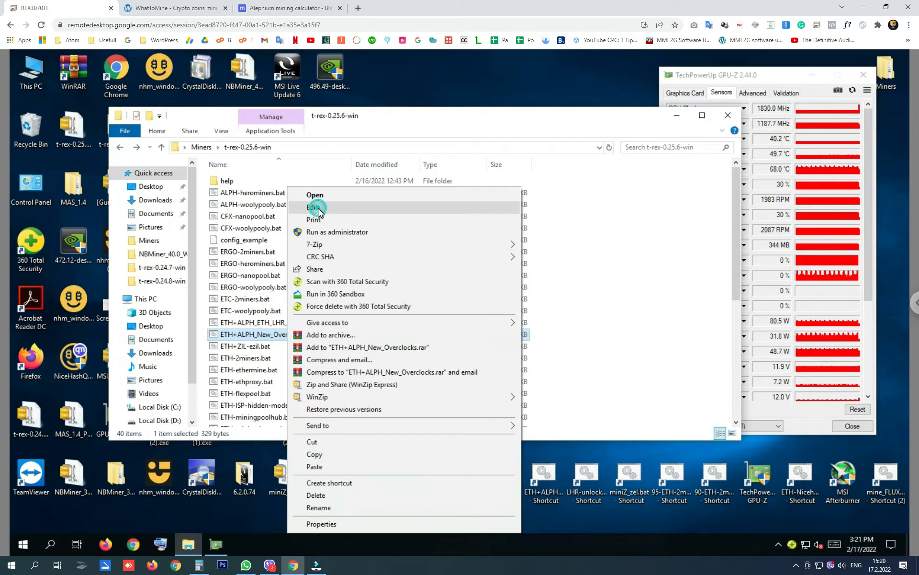
pyautogui.click(314, 207)
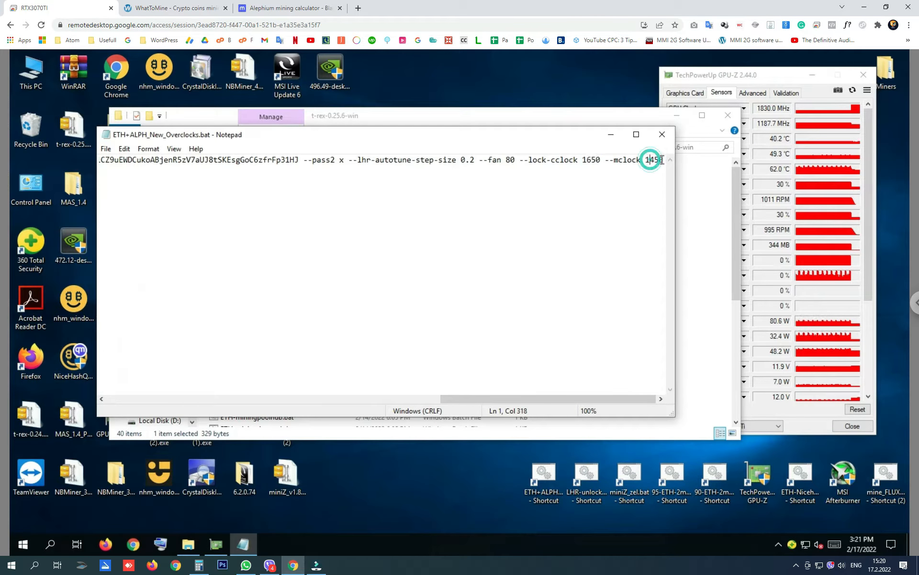
pyautogui.click(662, 135)
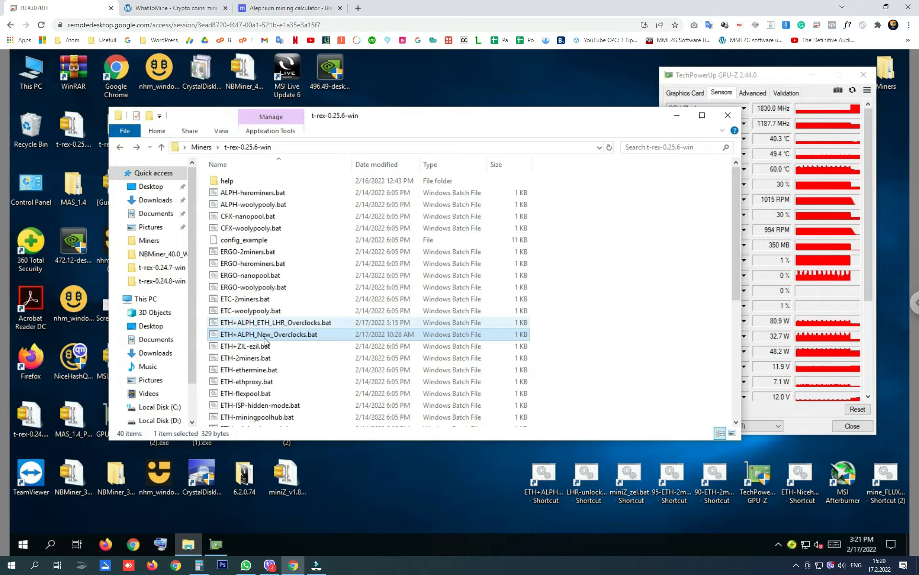
# - Launch ETH+ALPH_New_Overclocks.bat and let hashrates stabilise near 55 MH/s ETH, 438 MH/s ALPH
pyautogui.doubleClick(268, 334)
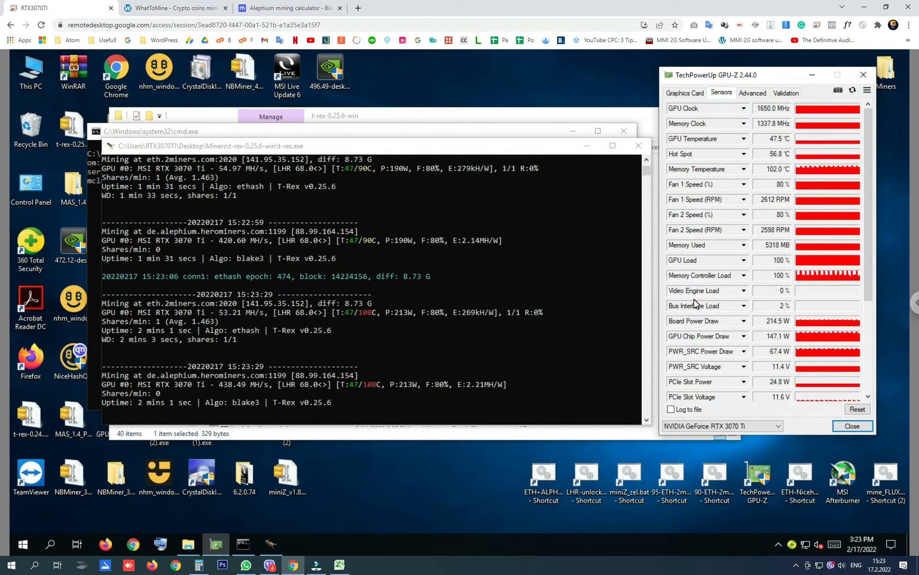
# - Recalculate Ethereum profit at 55 MH/s and 200 W, yielding $1.83 per 24h
pyautogui.click(173, 8)
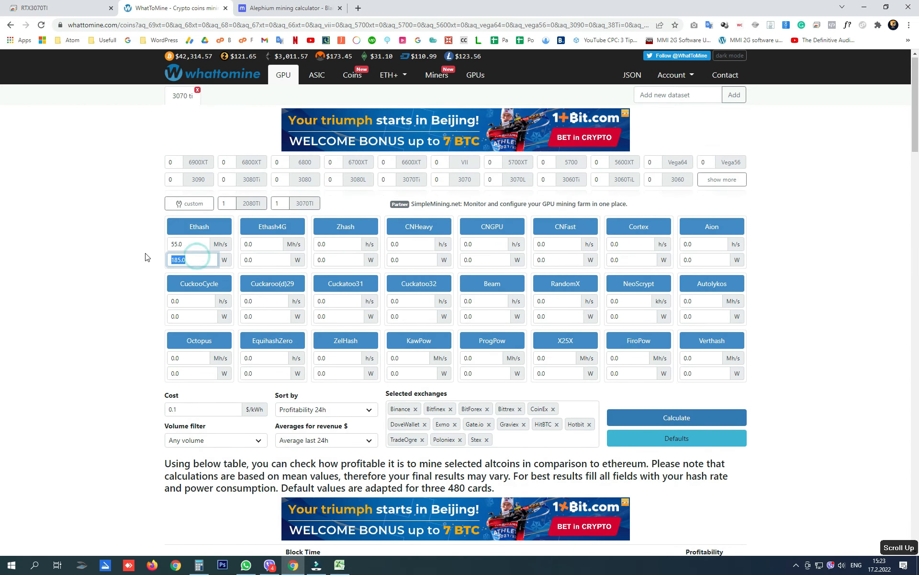
pyautogui.write('200')
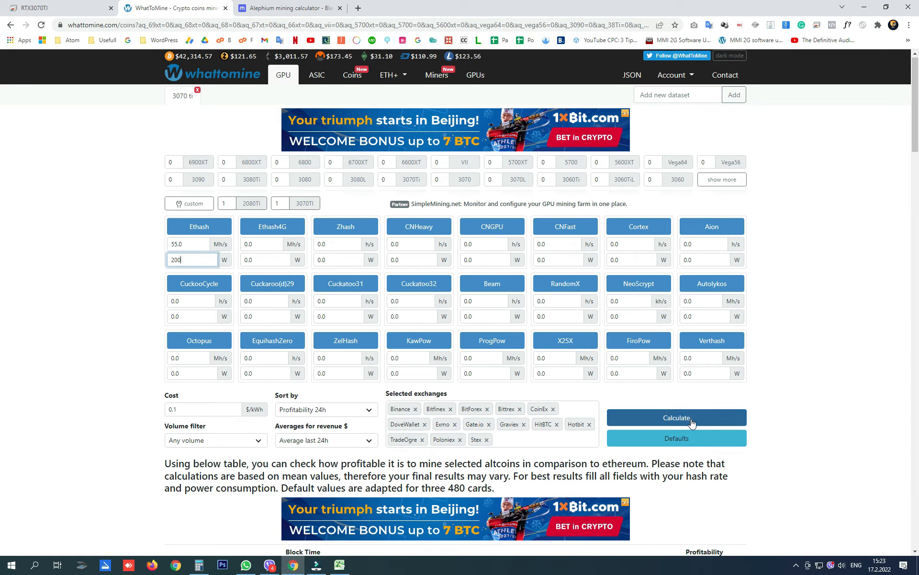
pyautogui.click(677, 417)
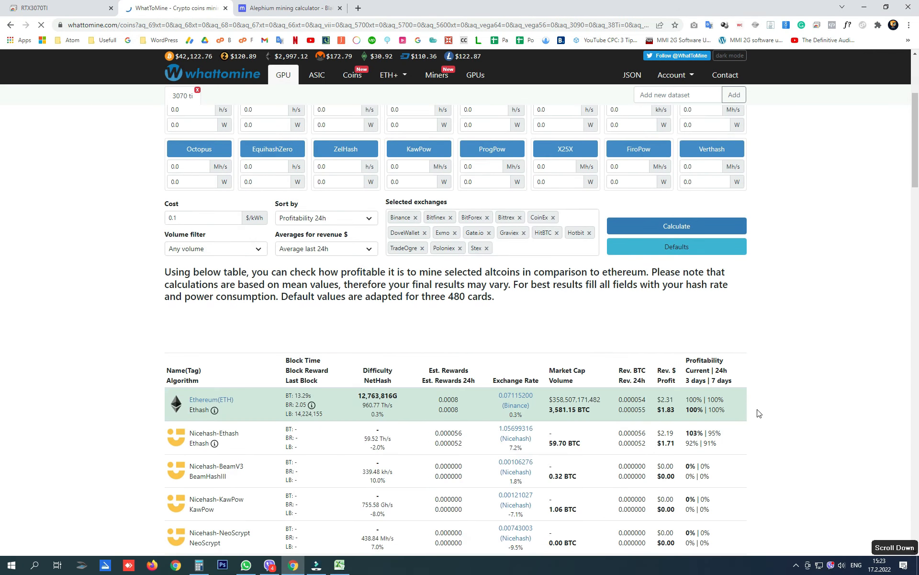
pyautogui.scroll(-3)
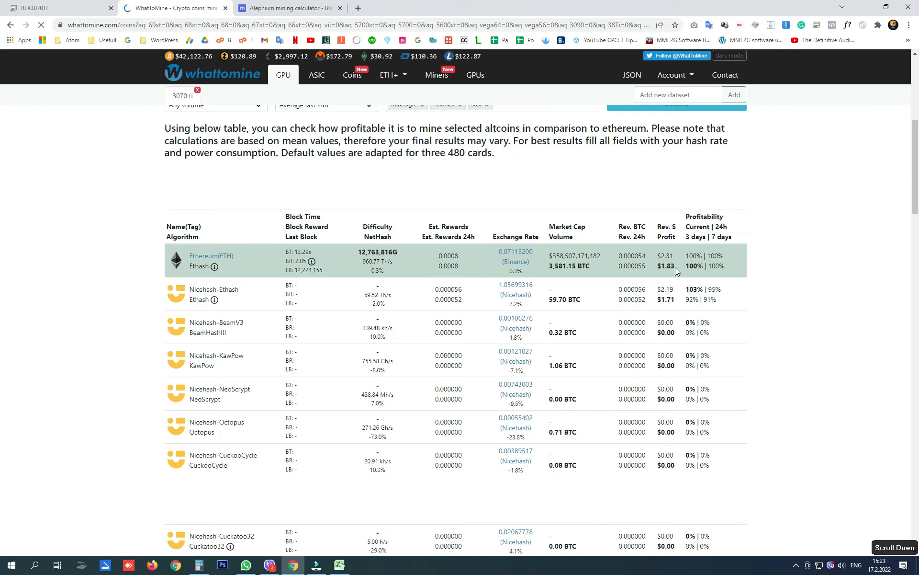
pyautogui.click(666, 265)
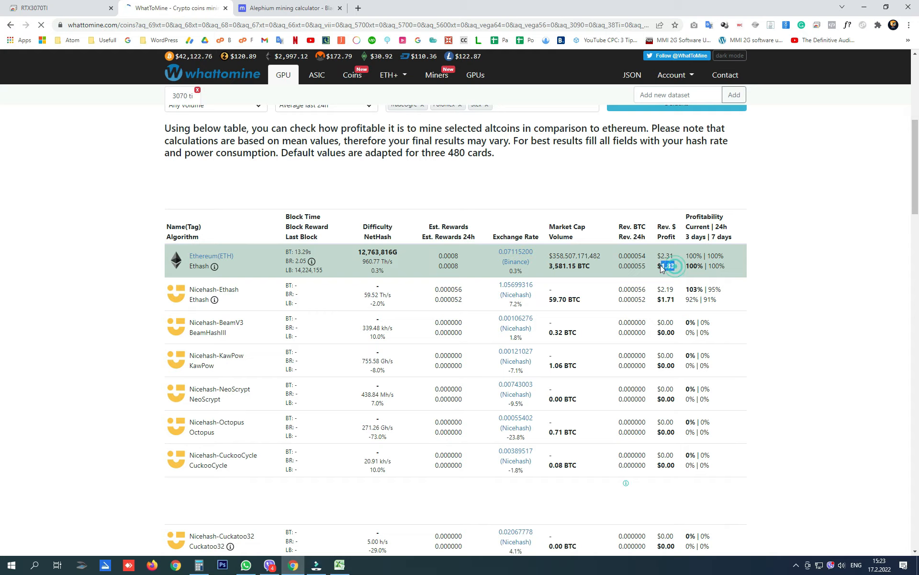
pyautogui.click(200, 564)
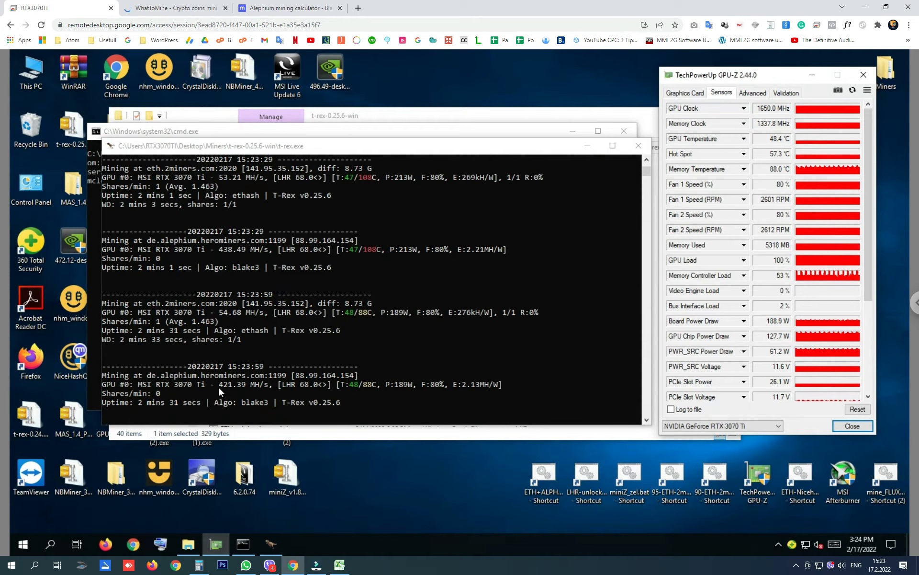
# - Calculate Alephium earnings at 0.425 GH/s, about $0.38 for the last 24h
pyautogui.click(292, 8)
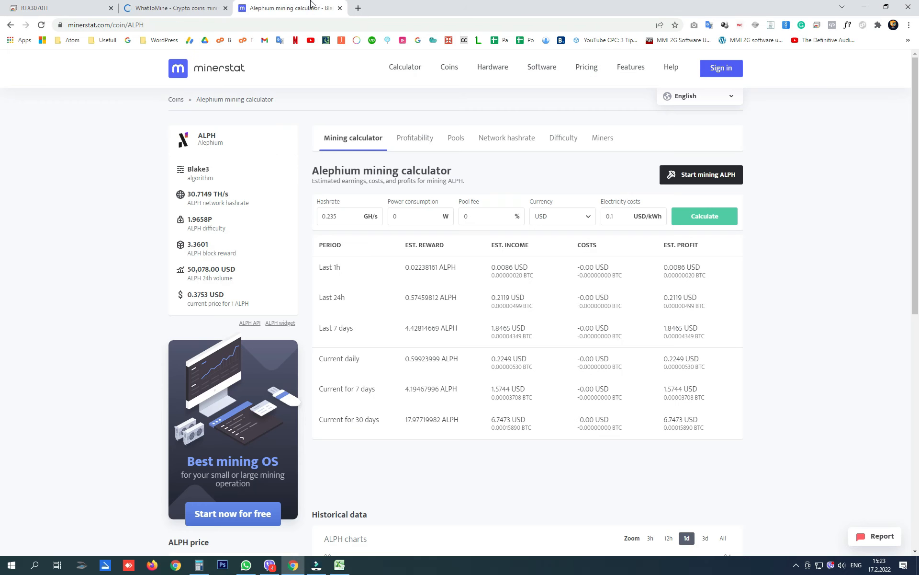
pyautogui.click(343, 216)
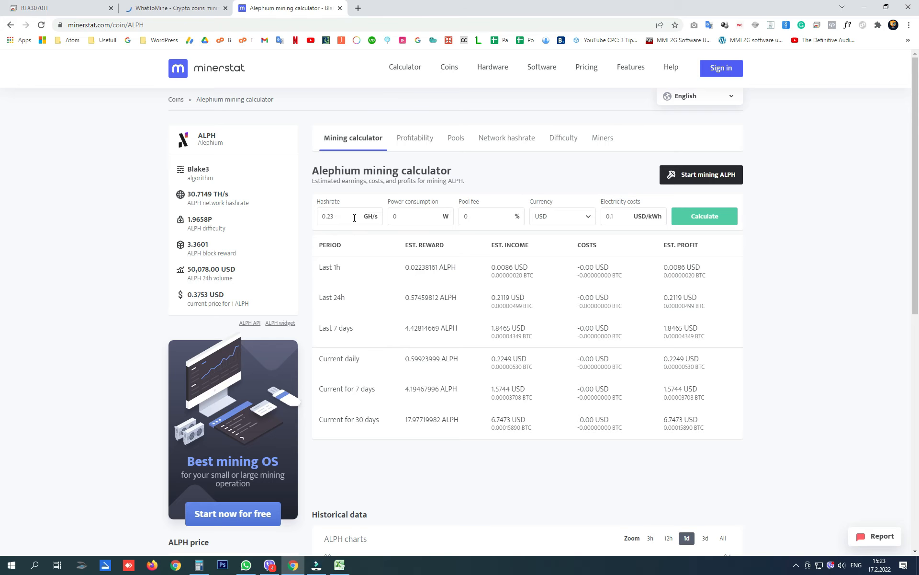
pyautogui.write('0.42')
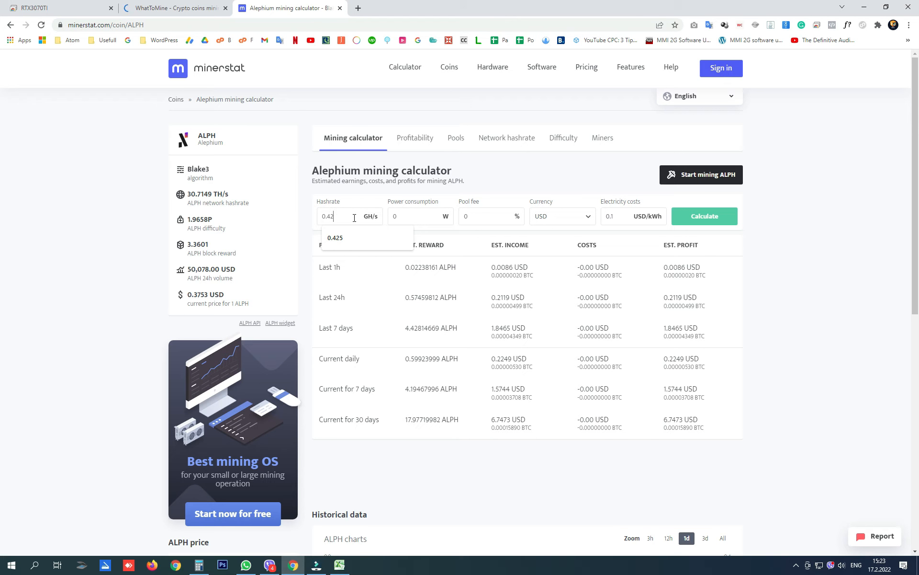
pyautogui.click(335, 238)
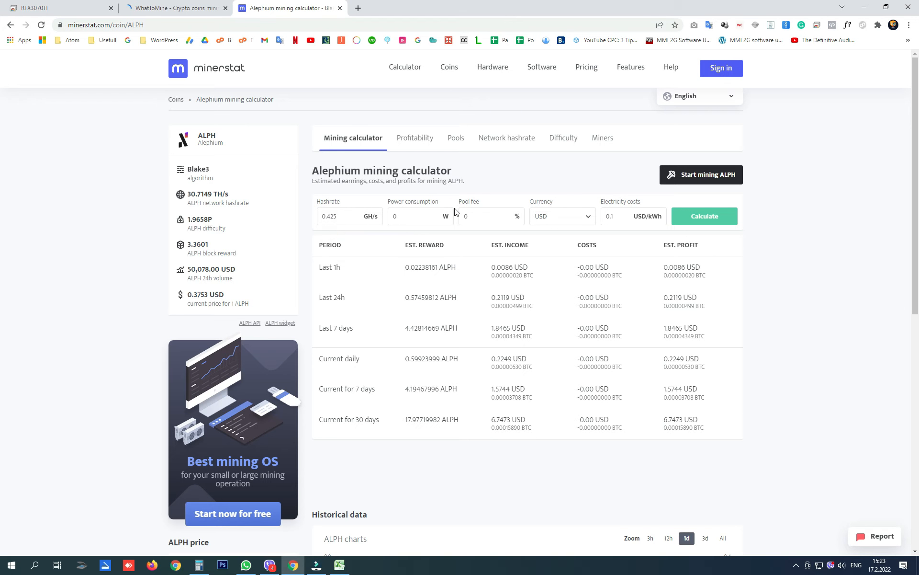
pyautogui.click(705, 216)
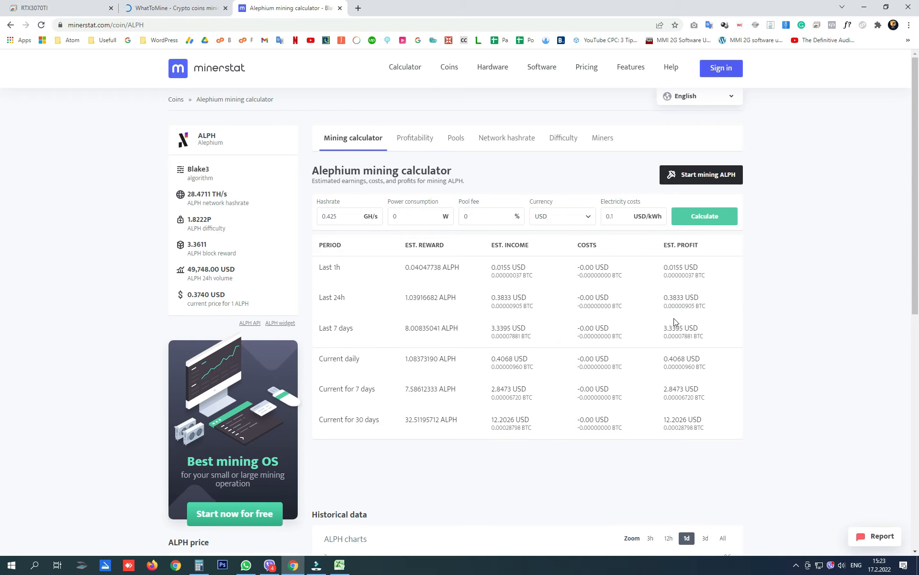
pyautogui.moveTo(668, 300)
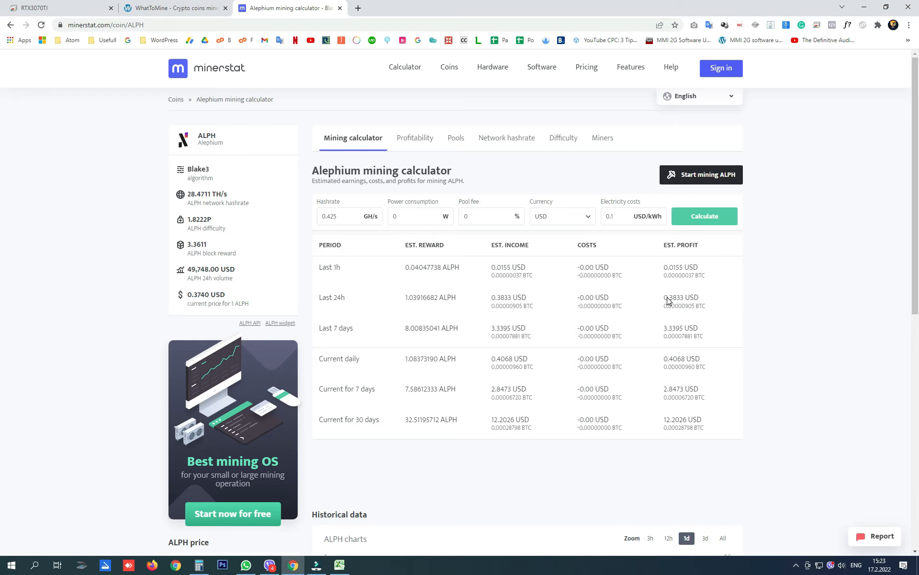
pyautogui.moveTo(584, 379)
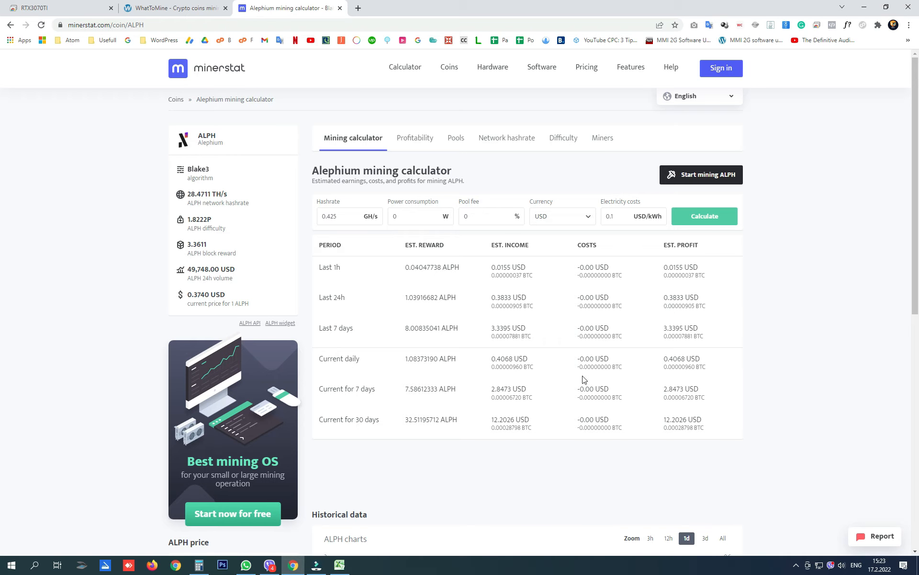
# - Add 1.83 and 0.38 in Calculator for a 2.21 daily total, then close it
pyautogui.click(199, 564)
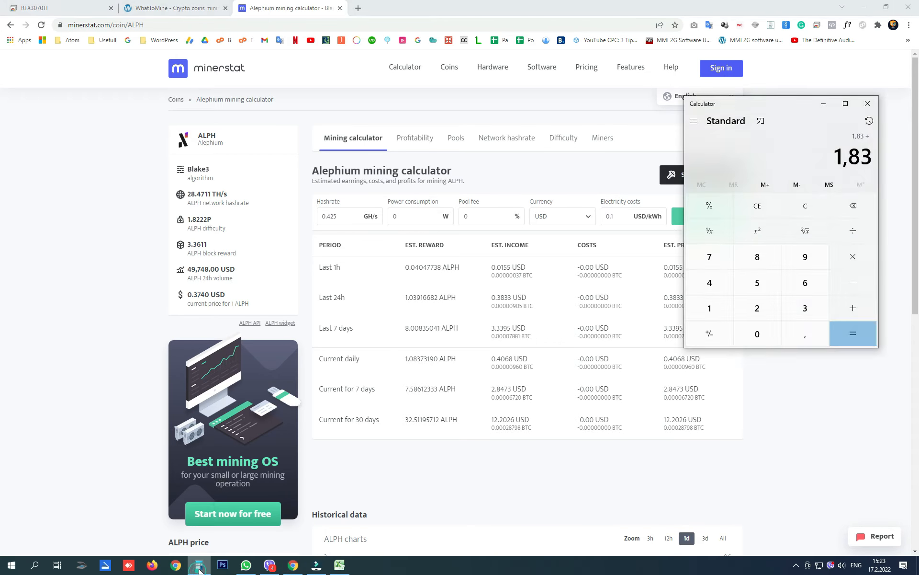
pyautogui.click(853, 333)
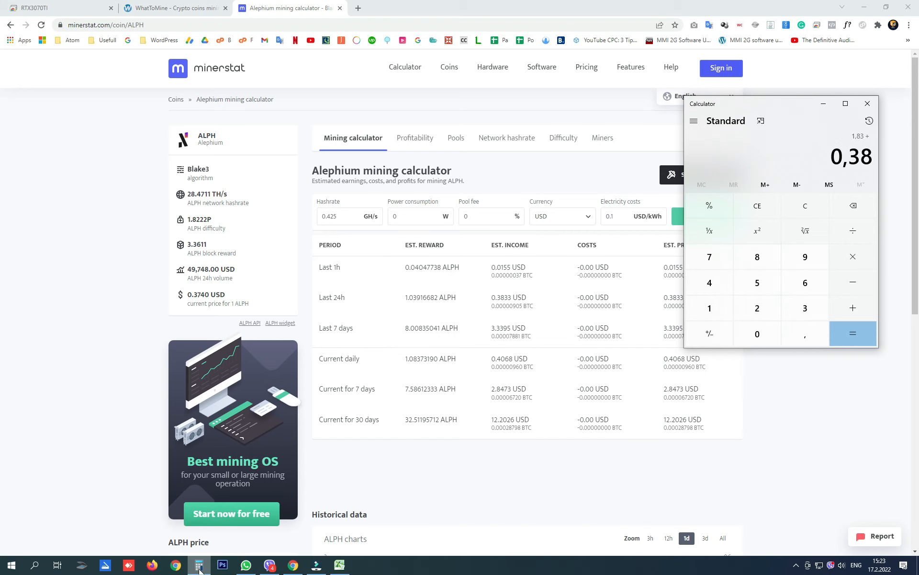
pyautogui.click(852, 333)
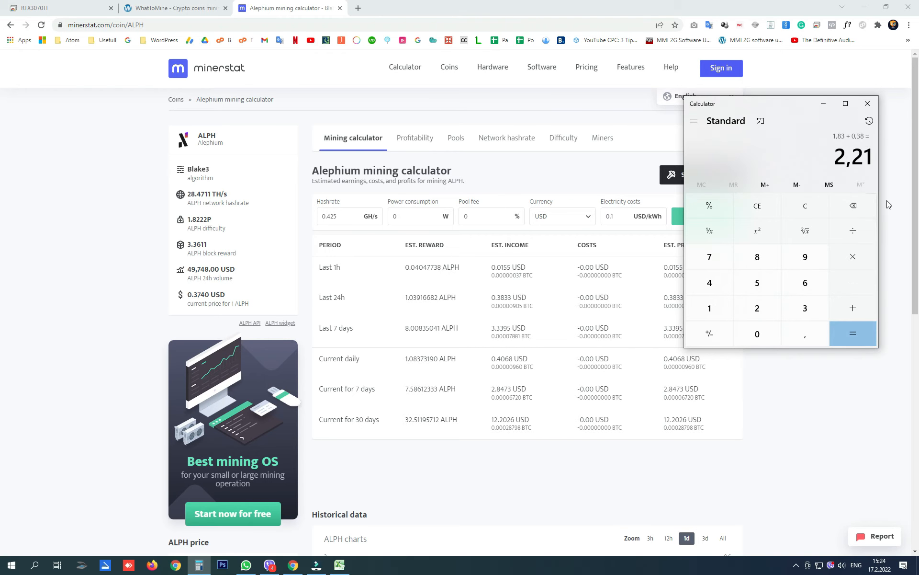
pyautogui.click(867, 103)
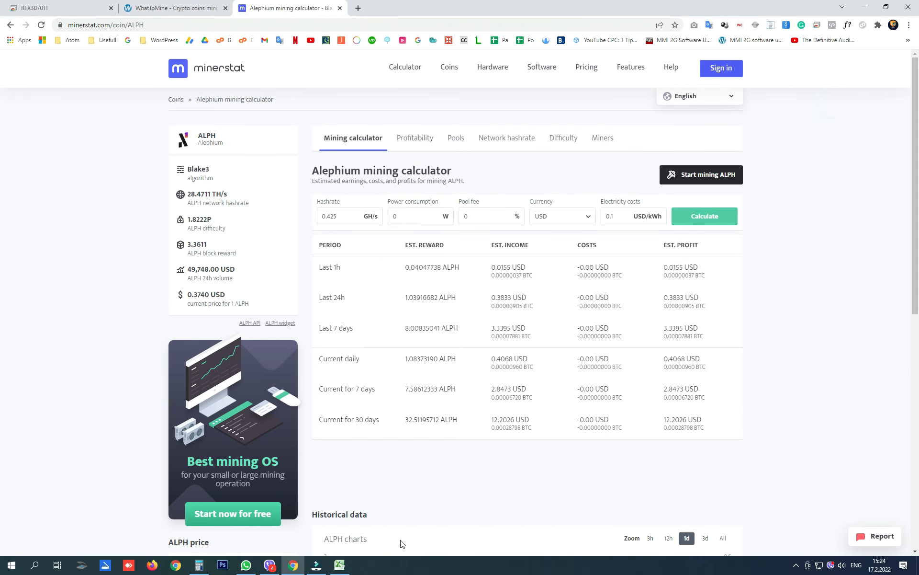
# - Apply All Borders to the A1:D3 Old vs New Overclocks table in Excel
pyautogui.click(340, 564)
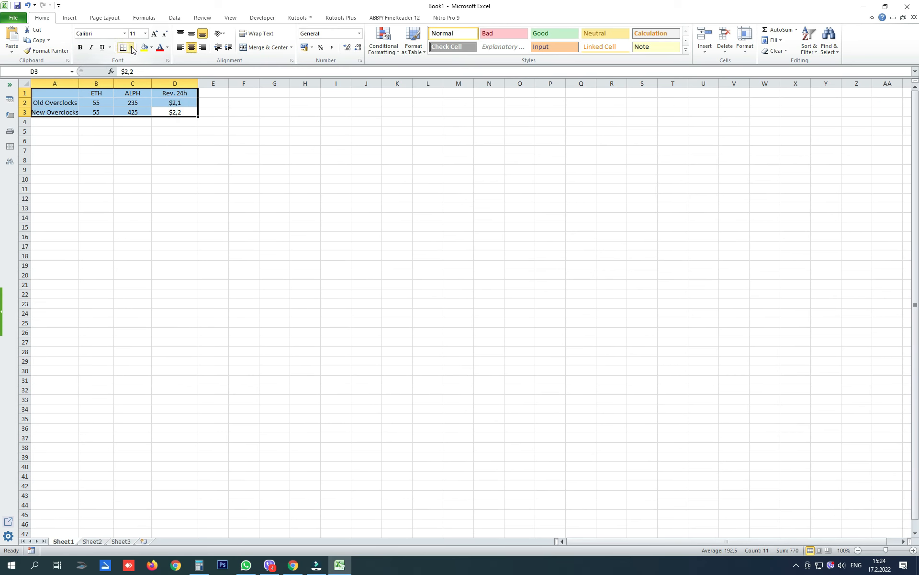
pyautogui.click(126, 48)
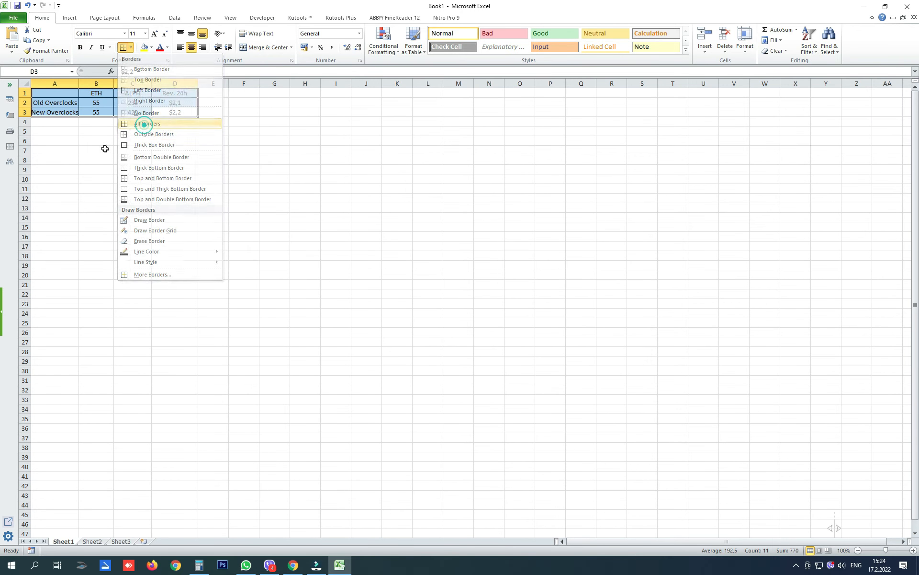
pyautogui.click(144, 124)
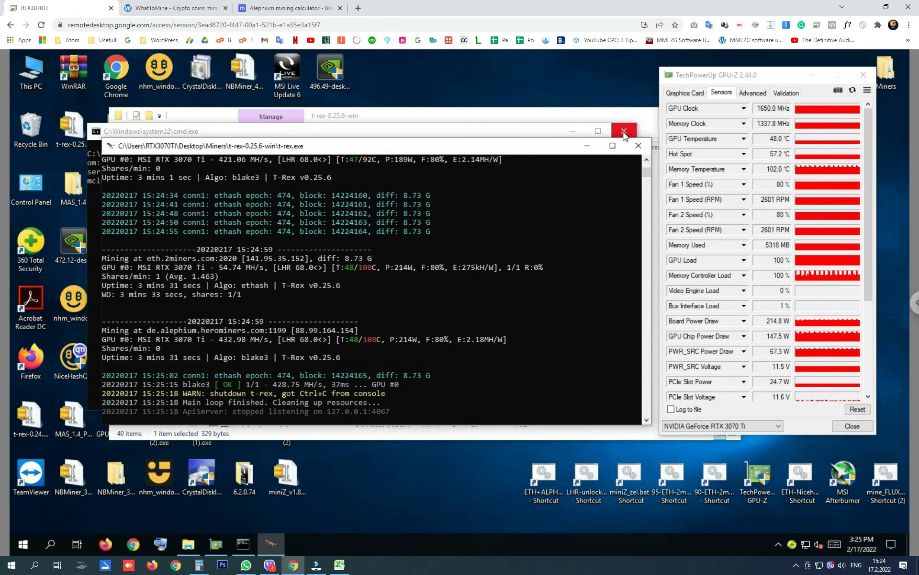
# - Close the stopped miner console and open ETH+ALPH_New_Overclocks.bat in Notepad for editing
pyautogui.click(624, 131)
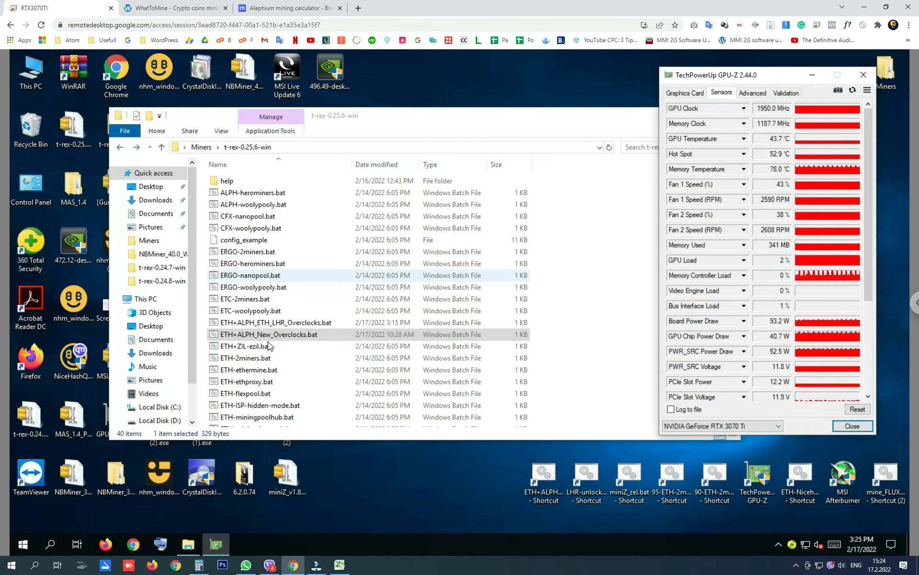
pyautogui.rightClick(268, 334)
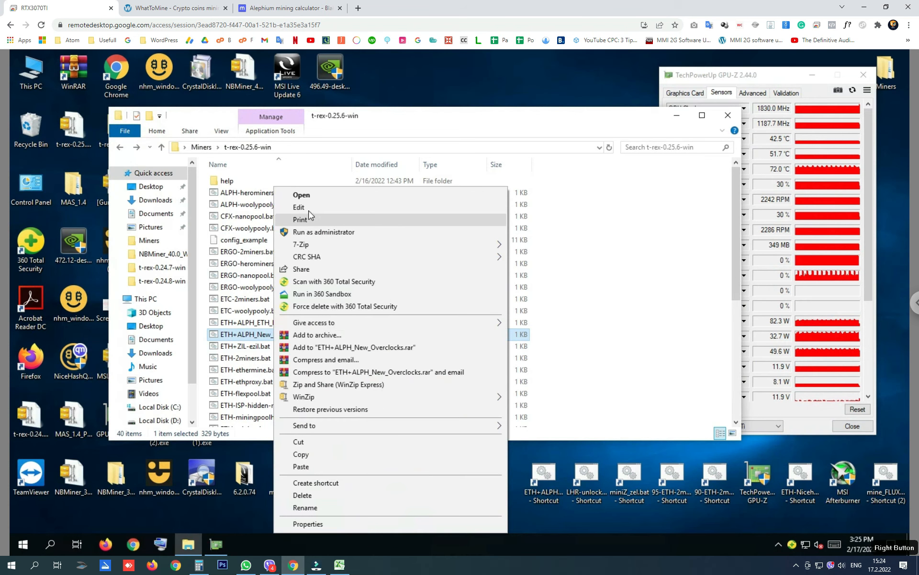
pyautogui.click(298, 207)
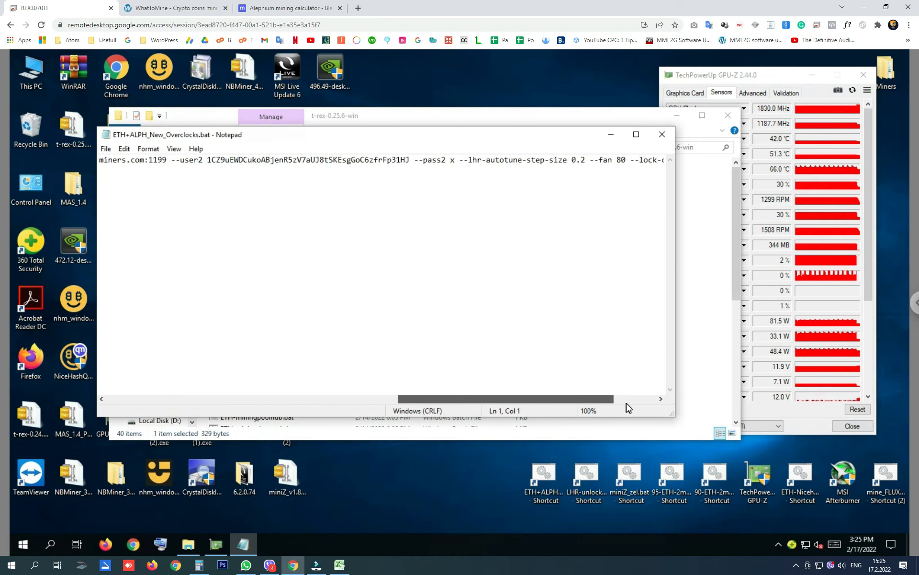
pyautogui.hscroll(3)
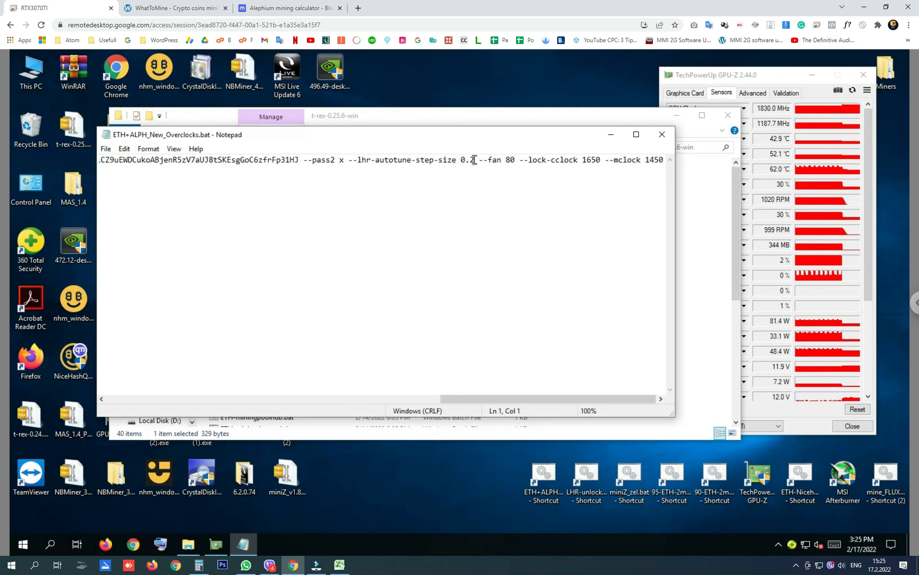
pyautogui.doubleClick(468, 159)
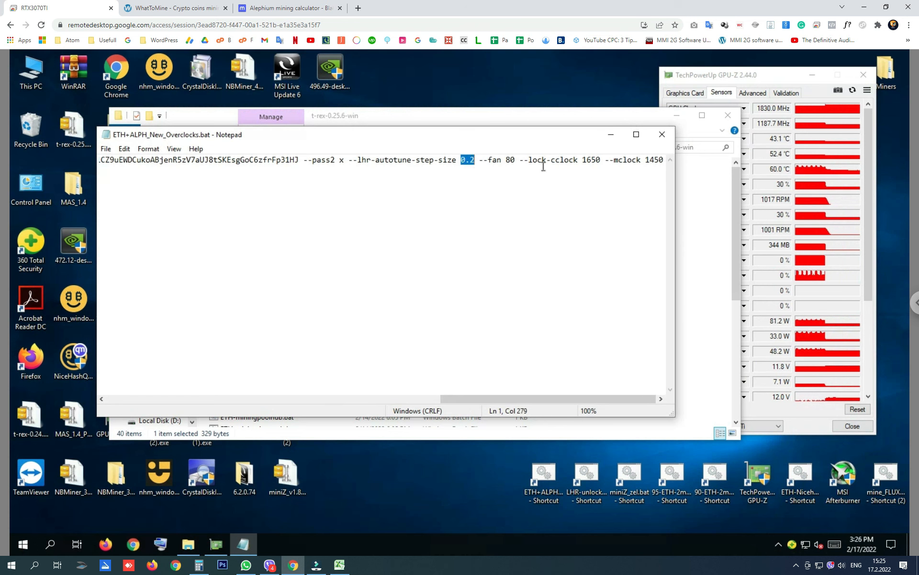